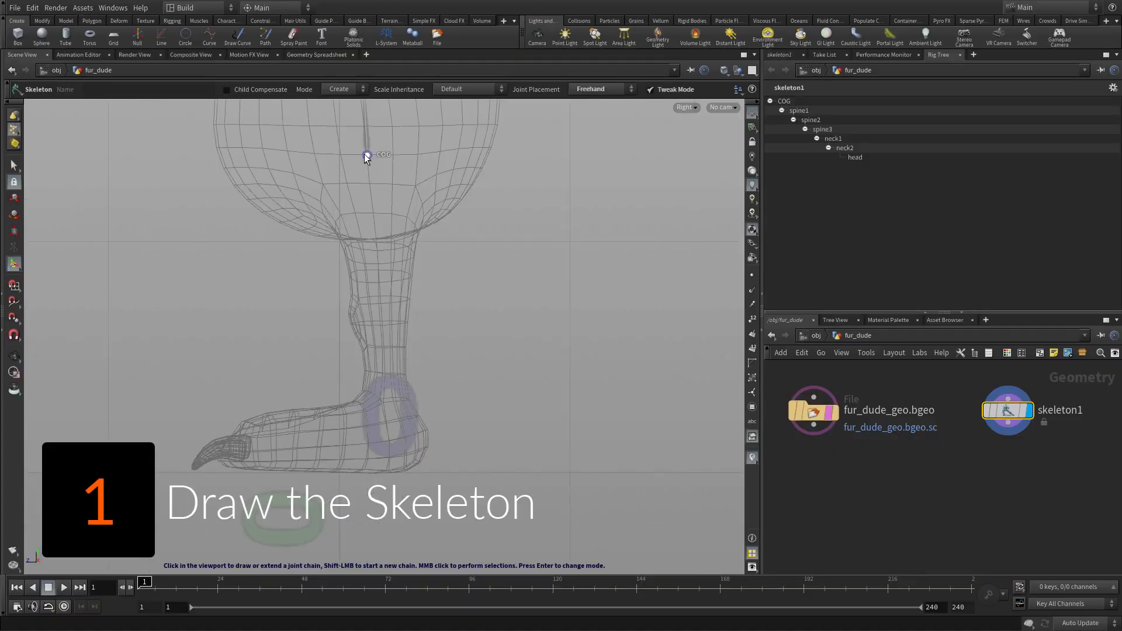
Draw the spine-to-head skeleton, add jaw bones, and wire bonecapture, rigpose and bonedeform nodes.
{"action": "left_click", "coordinate": [392, 402]}
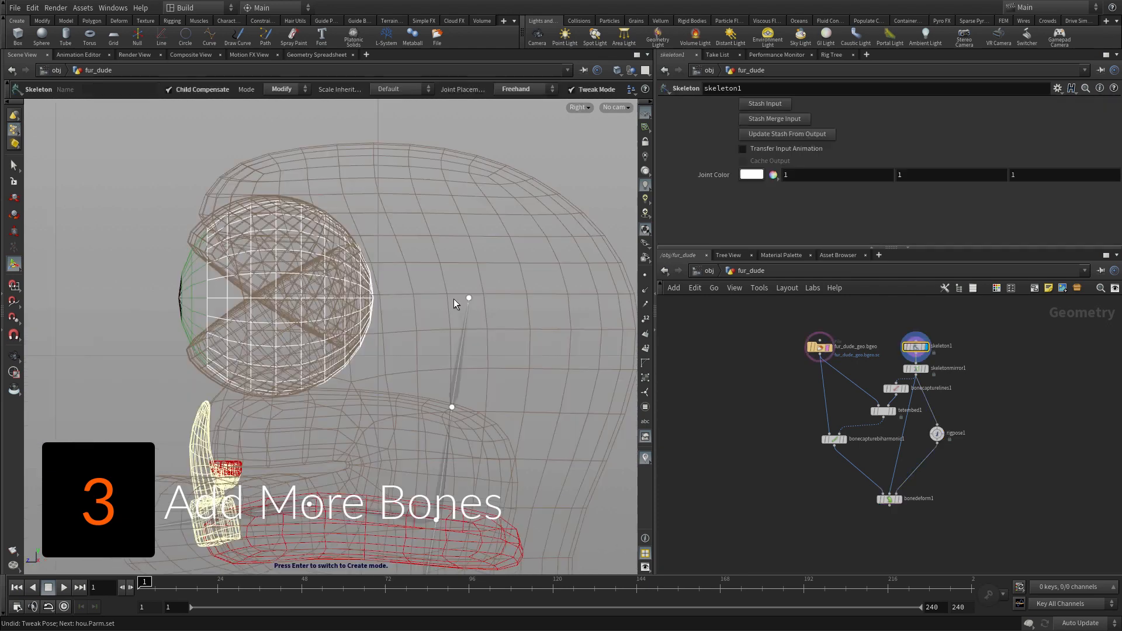
Rotate the jaw bone open about 28.5 degrees and add Visibility and Capture Layer Paint before bonedeform1.
{"action": "left_click", "coordinate": [272, 298]}
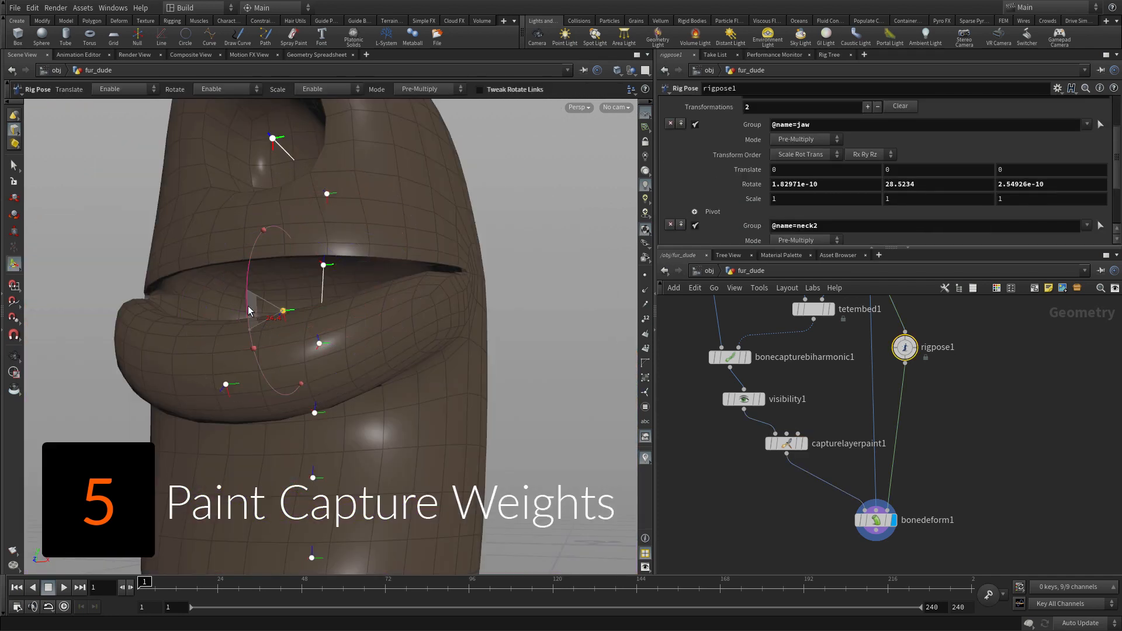
{"action": "left_click", "coordinate": [785, 444]}
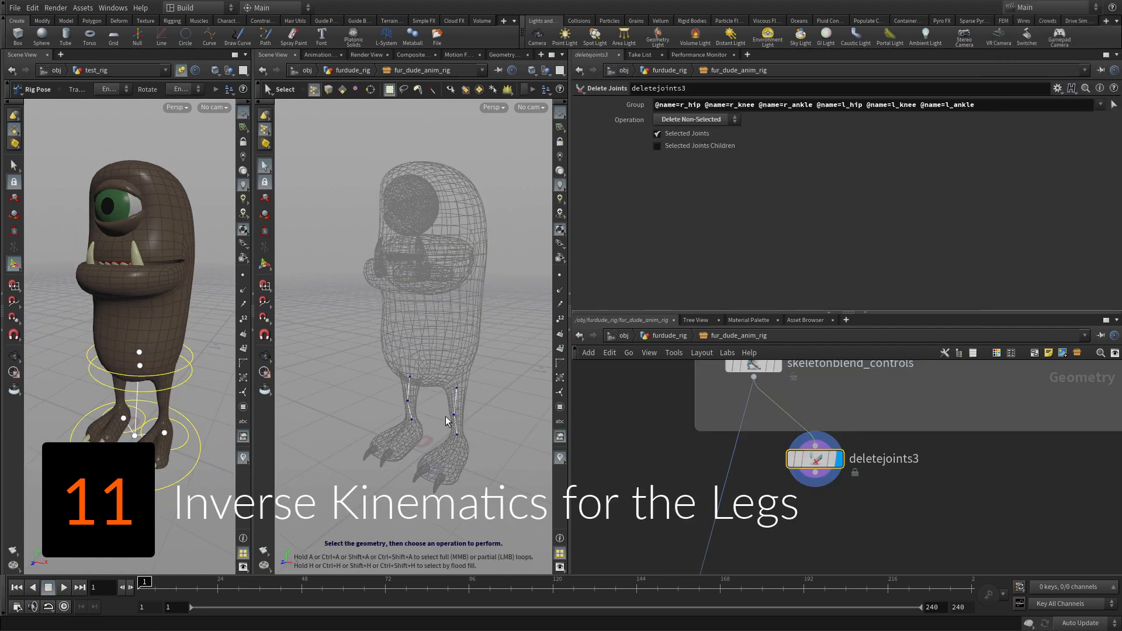
Add the reverse-foot chain with an l_heel rigpose blending into skeletonblend_reversefoot before ikchains1.
{"action": "left_click", "coordinate": [839, 485]}
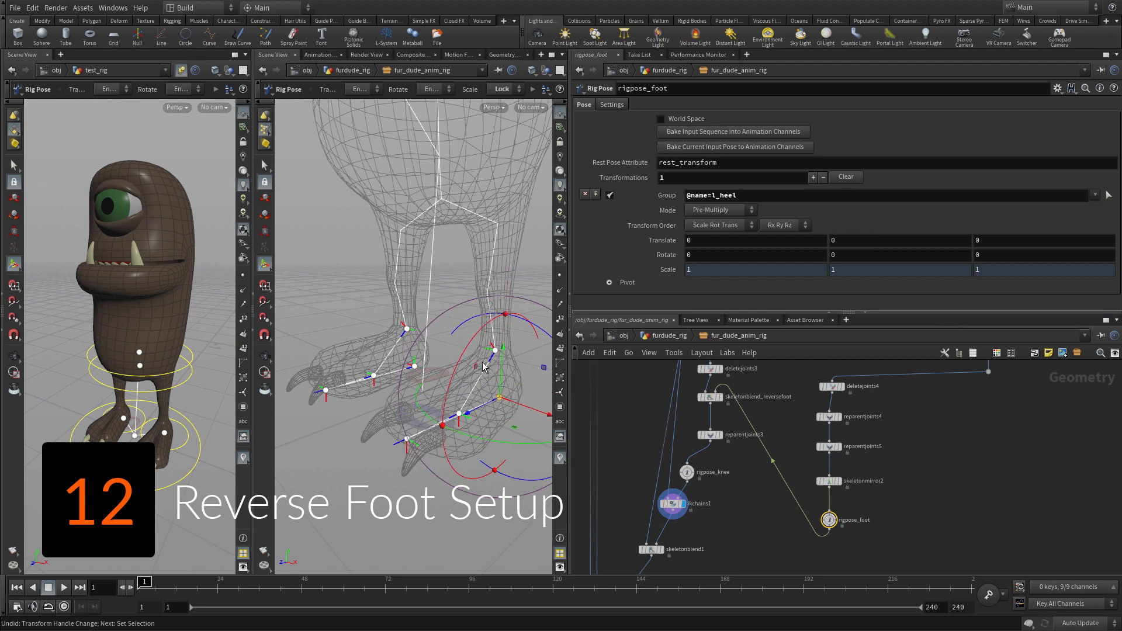
{"action": "left_click", "coordinate": [668, 417]}
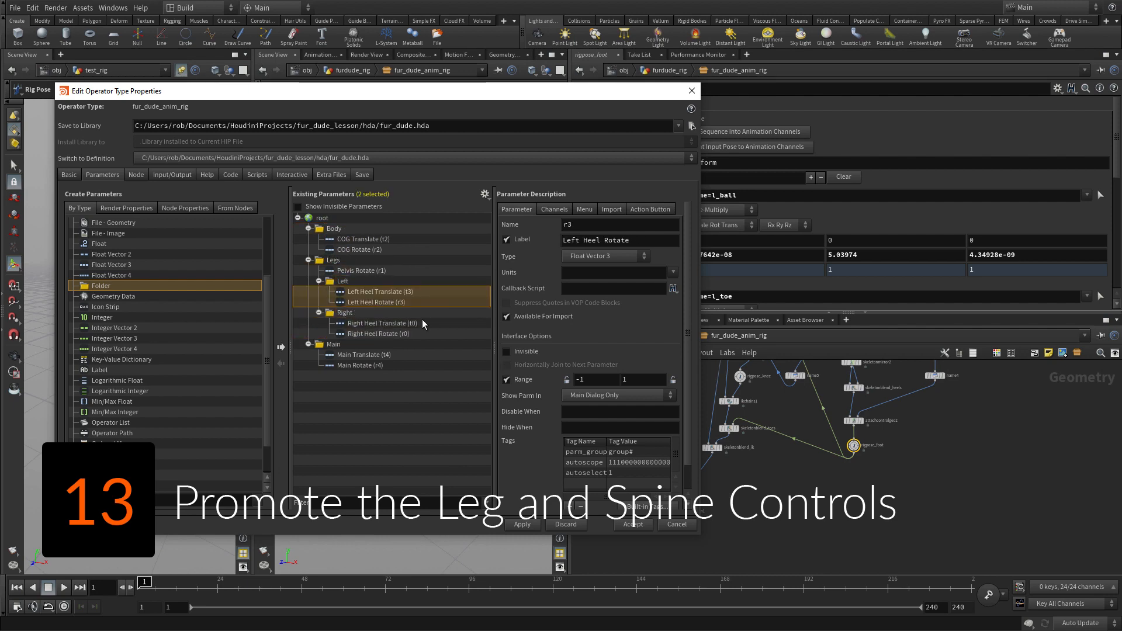
Promote COG, pelvis, heel and main transforms into Body, Legs and Main folders, then accept.
{"action": "left_click", "coordinate": [632, 525]}
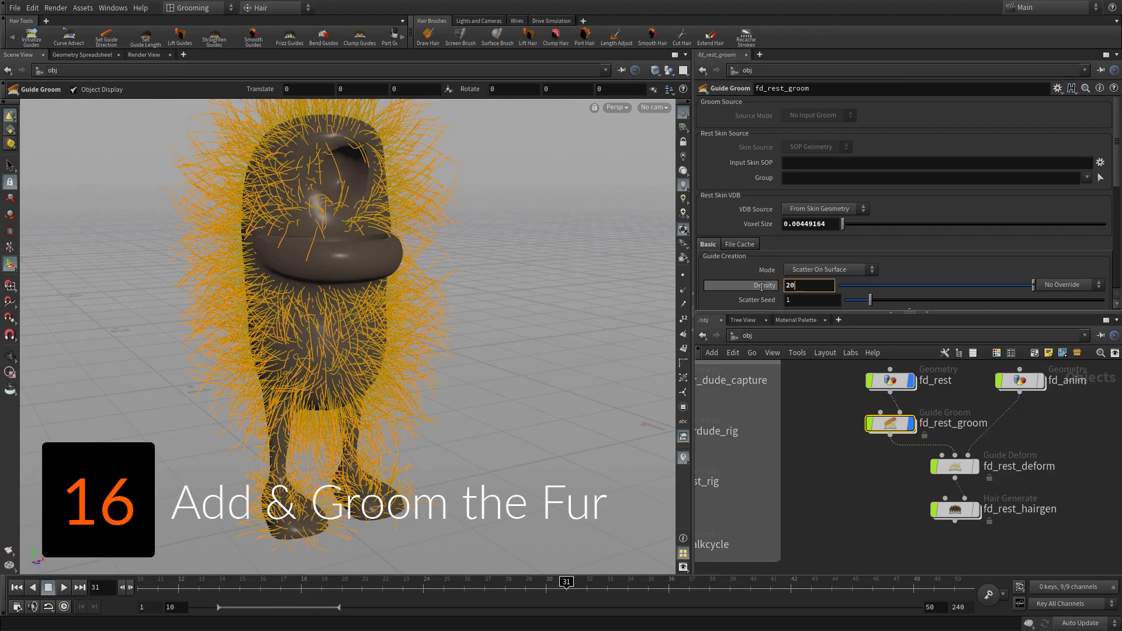
Enter 20000 as fd_rest_groom's Guide Creation Density.
{"action": "type", "text": "20000"}
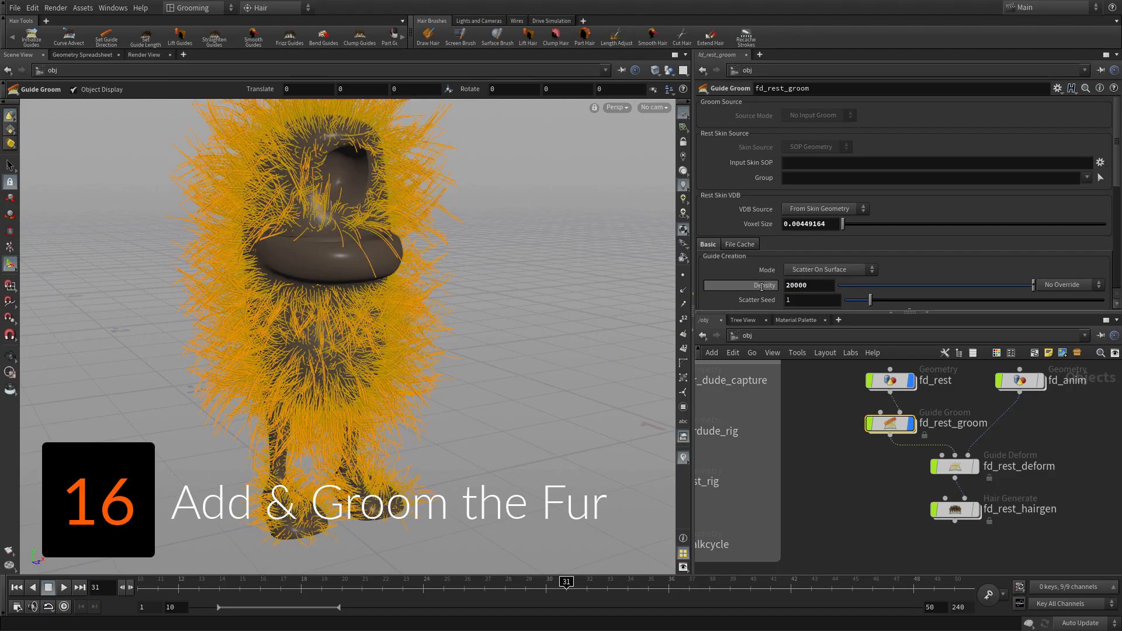